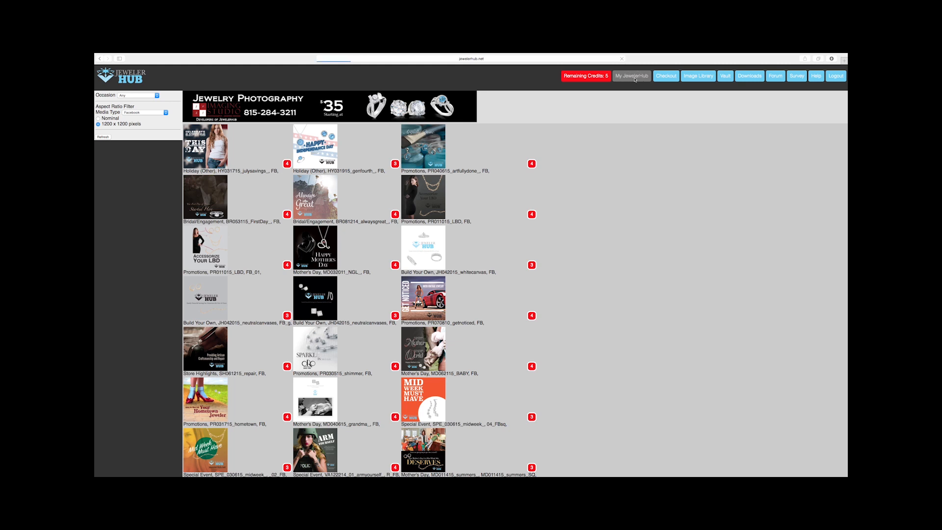
Go from the image gallery to the My JewelerHub account page.
left_click(631, 77)
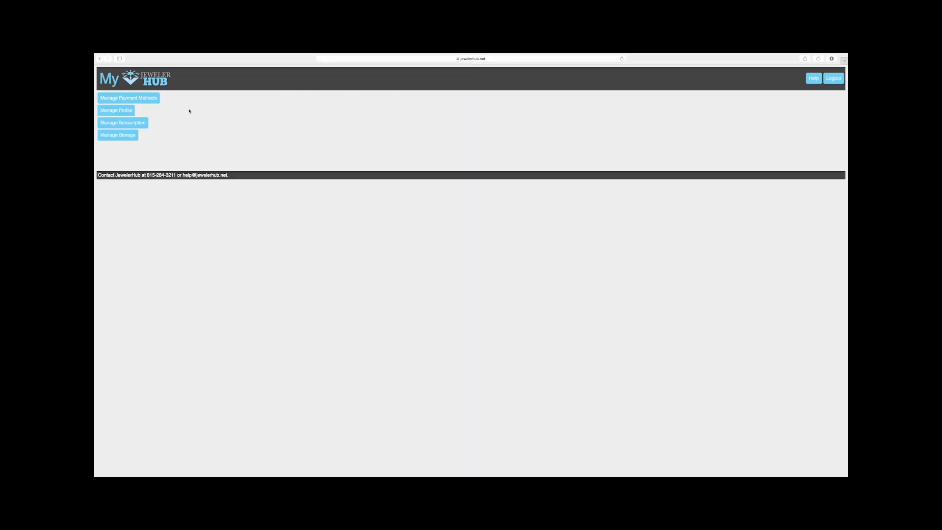
Open Manage Profile to view company info and Competition Zones.
left_click(115, 110)
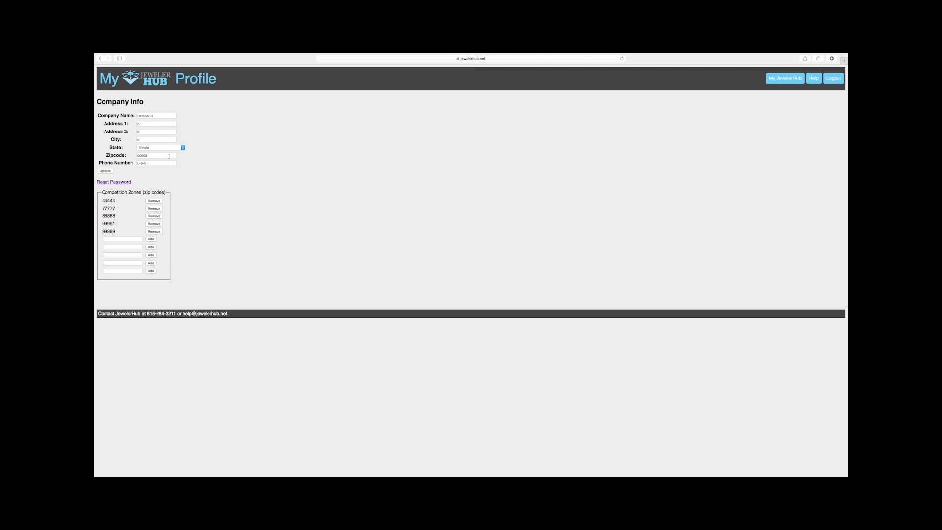
mouse_move(187, 159)
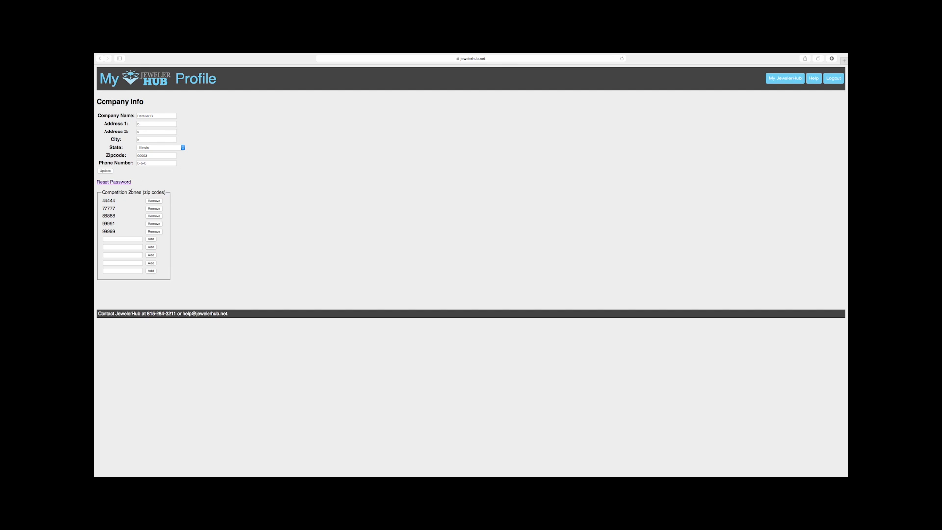
mouse_move(118, 214)
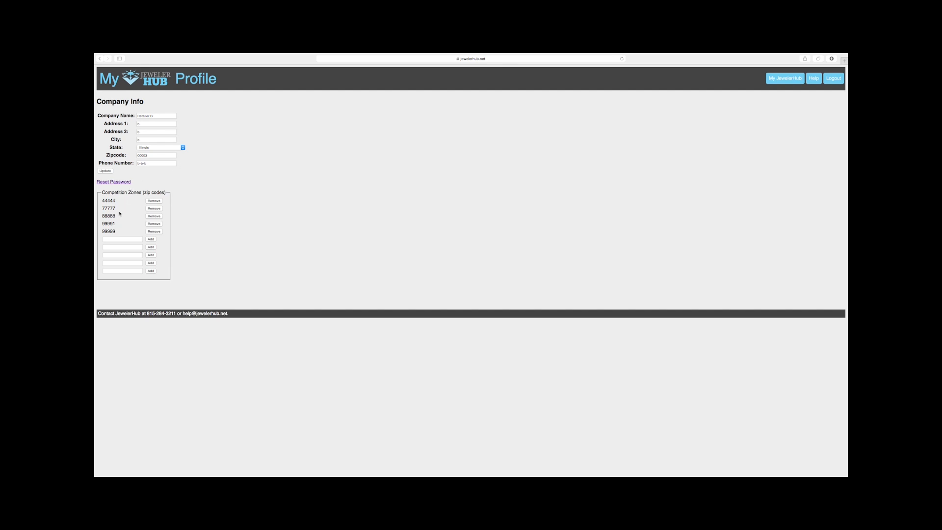
Enter a zip code in the first empty Competition Zones field and add it.
left_click(122, 239)
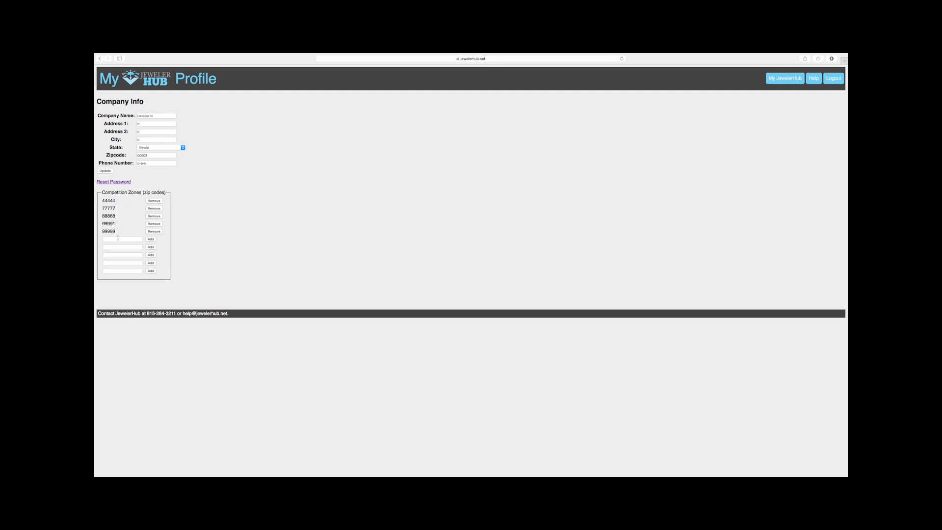
left_click(122, 239)
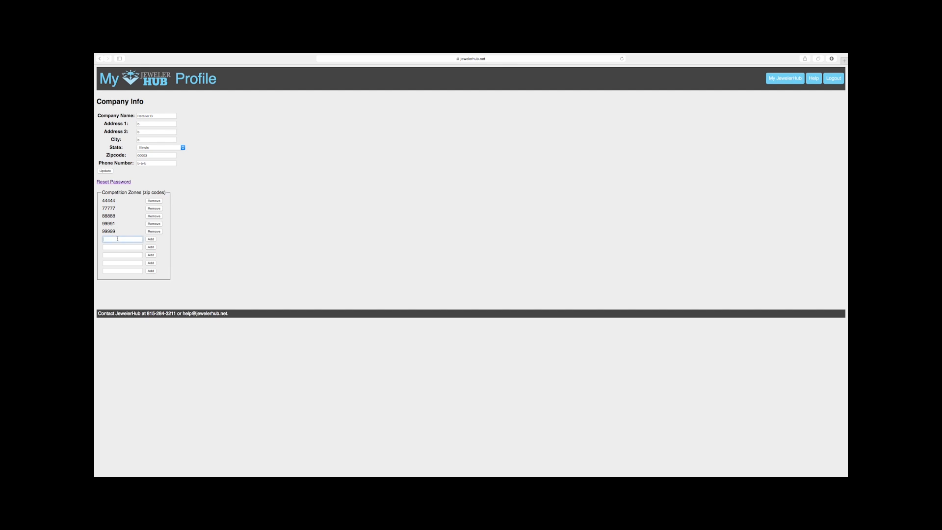
type("55555")
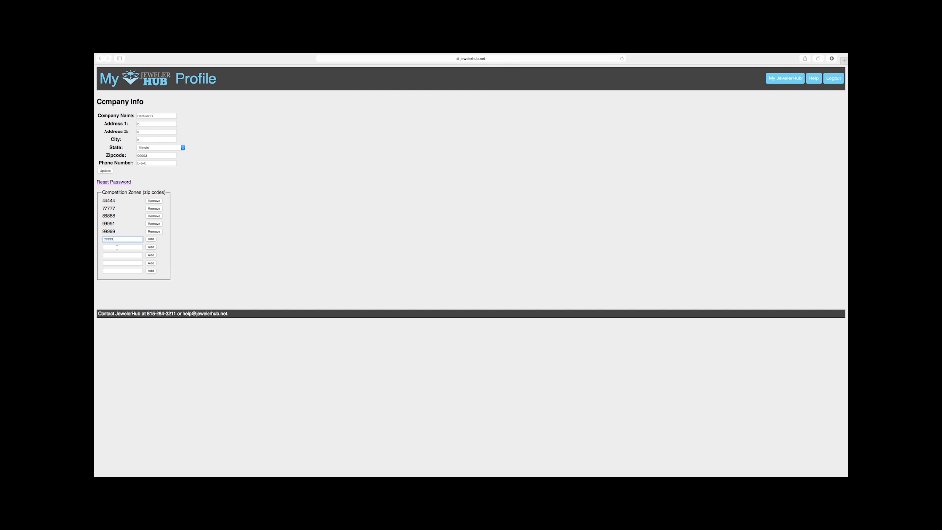
left_click(151, 238)
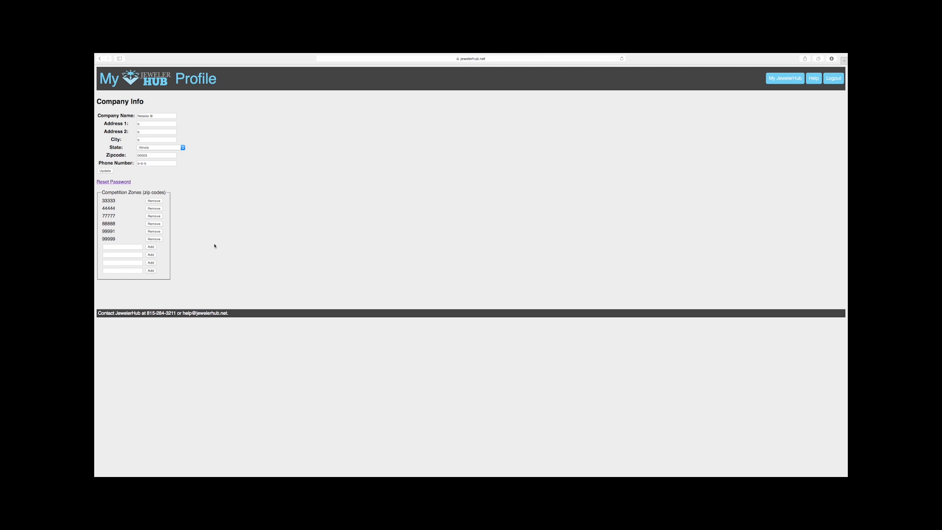
mouse_move(126, 236)
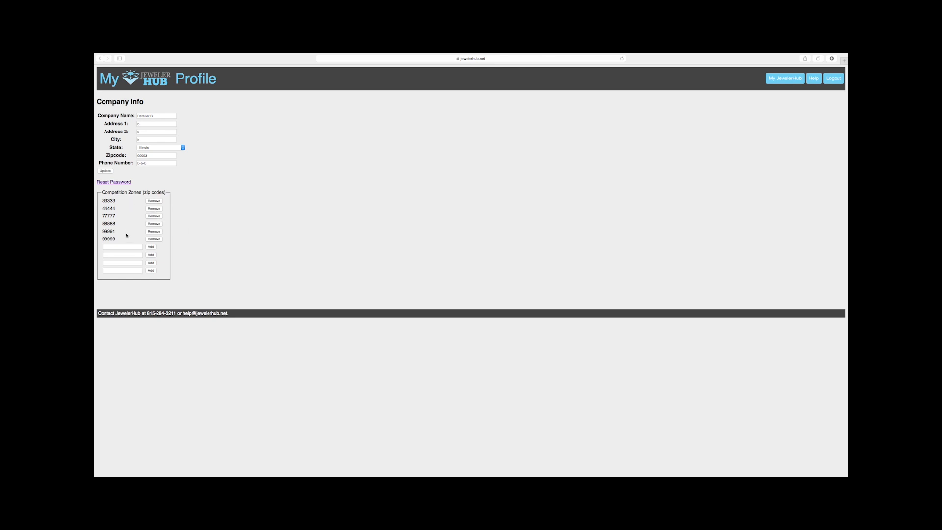
mouse_move(205, 220)
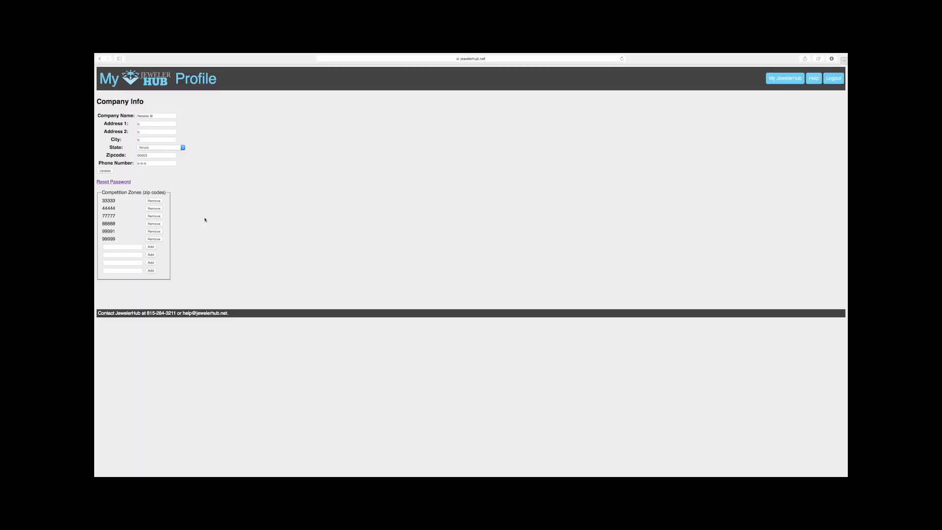
left_click(153, 239)
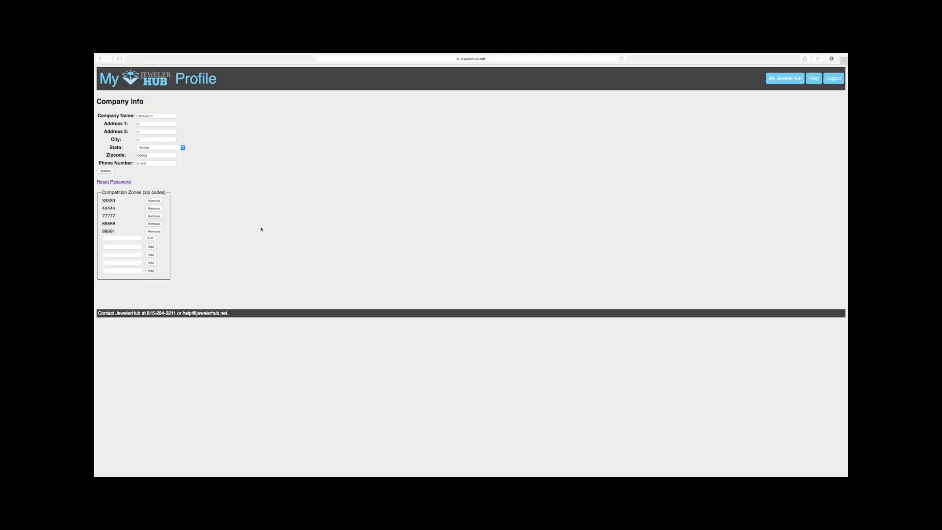
left_click(151, 237)
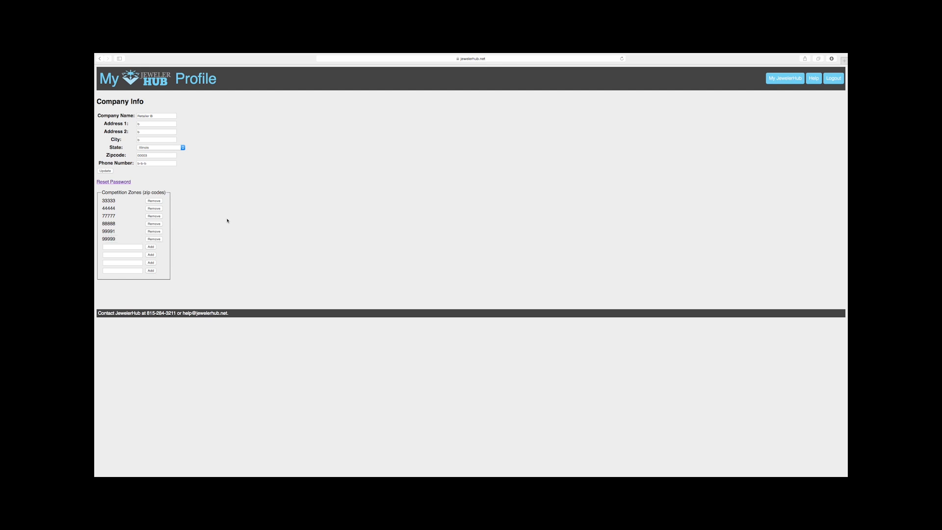
mouse_move(211, 211)
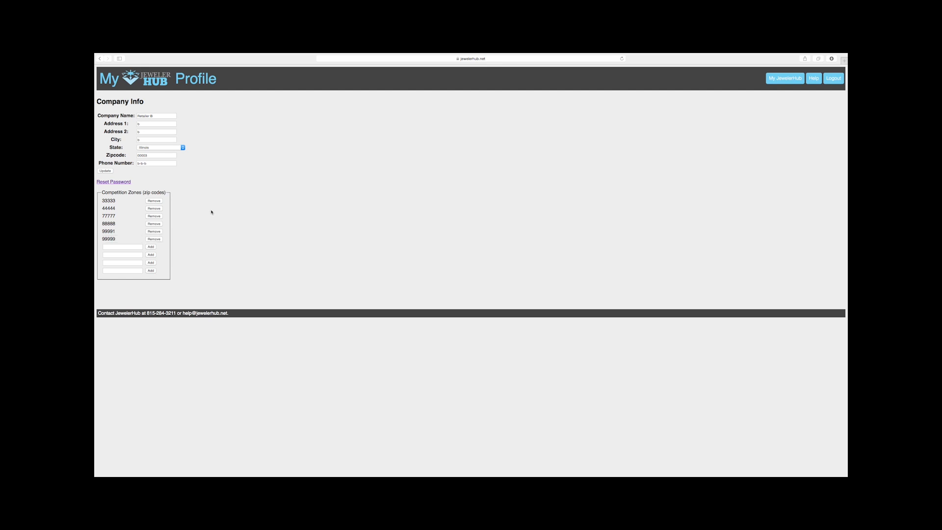
mouse_move(210, 227)
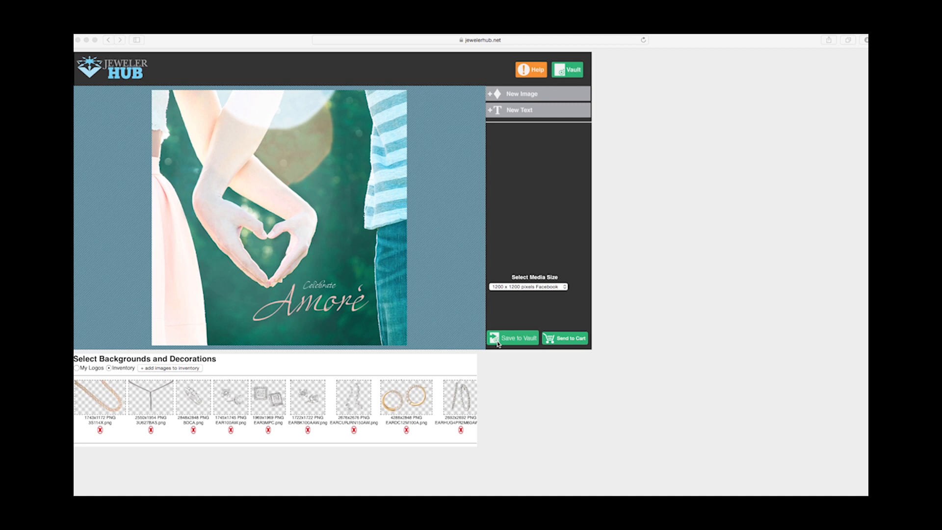
mouse_move(554, 340)
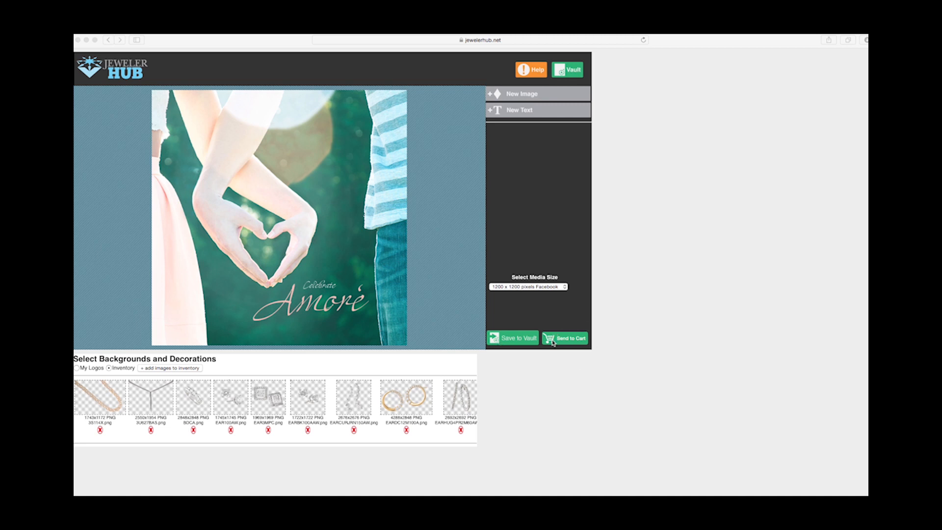